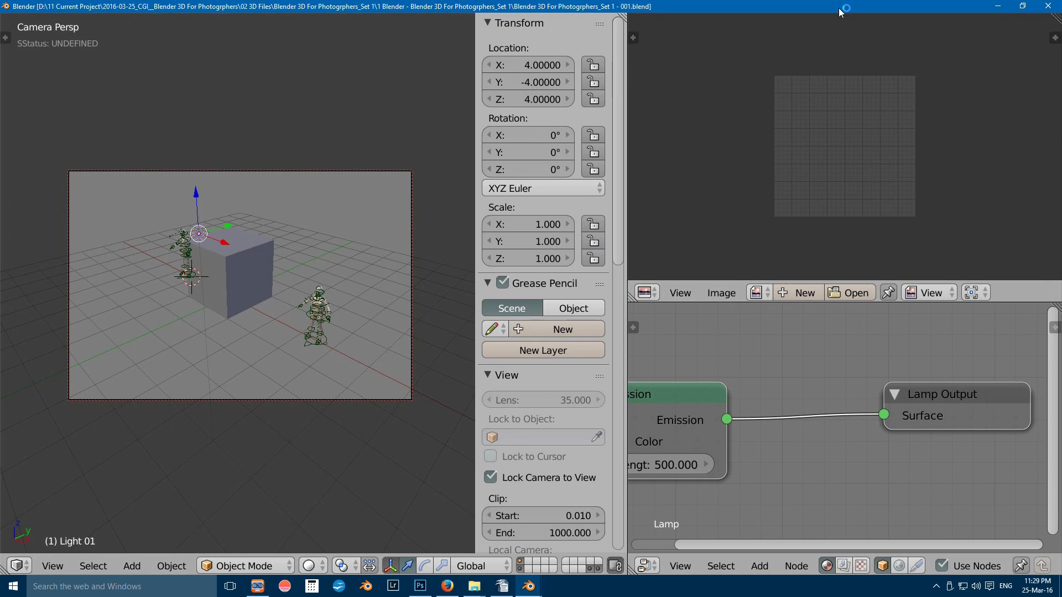
mouse_move(955, 12)
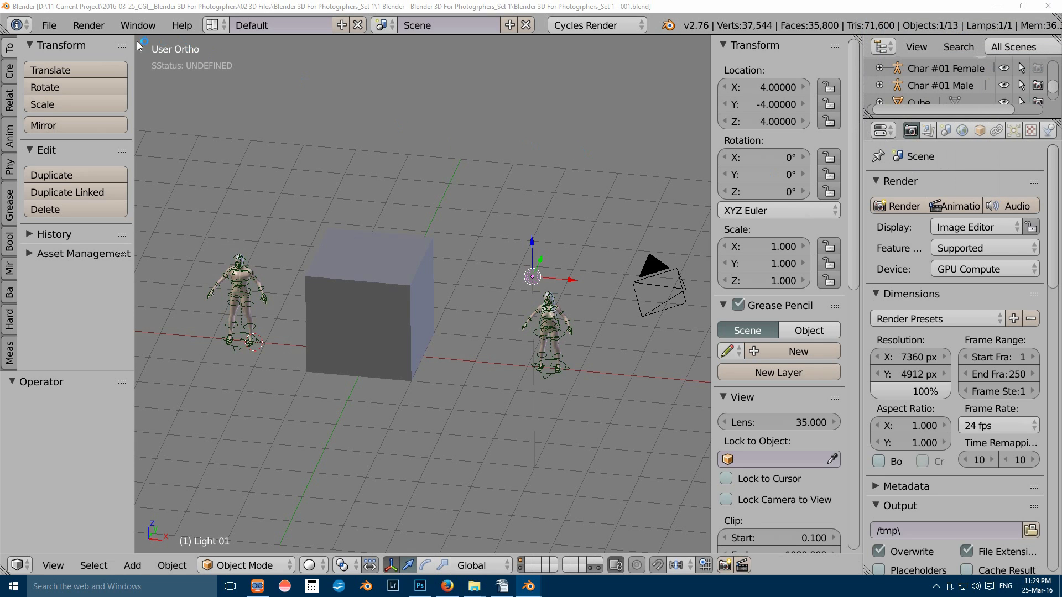
Step: Show the User Preferences Input settings and confirm selection uses the left mouse button
left_click(48, 25)
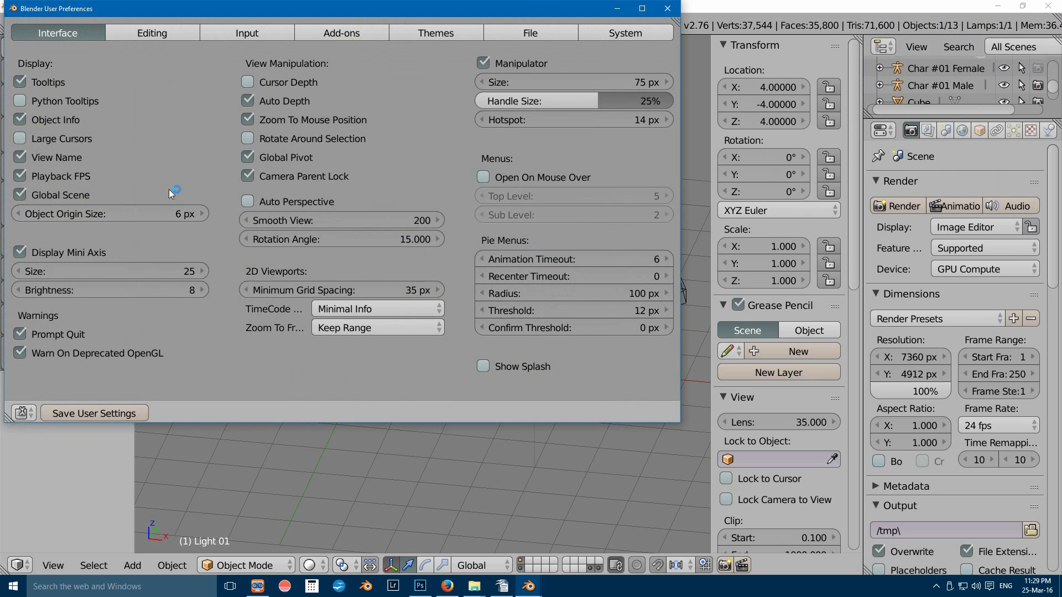
left_click(241, 33)
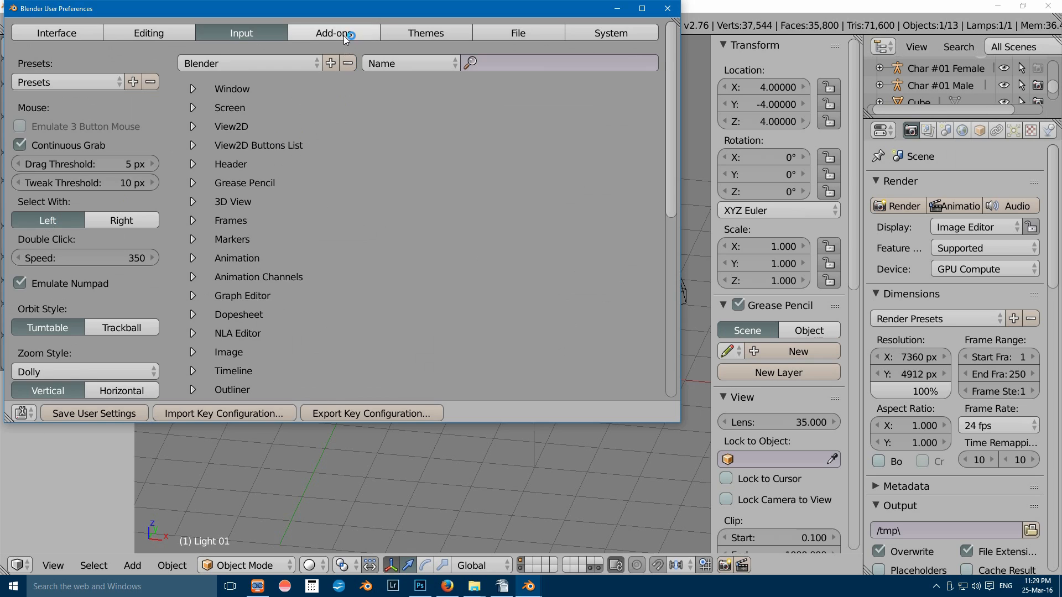
Step: Search add-ons for 'im' and enable Import-Export: Import Images as Planes
left_click(332, 33)
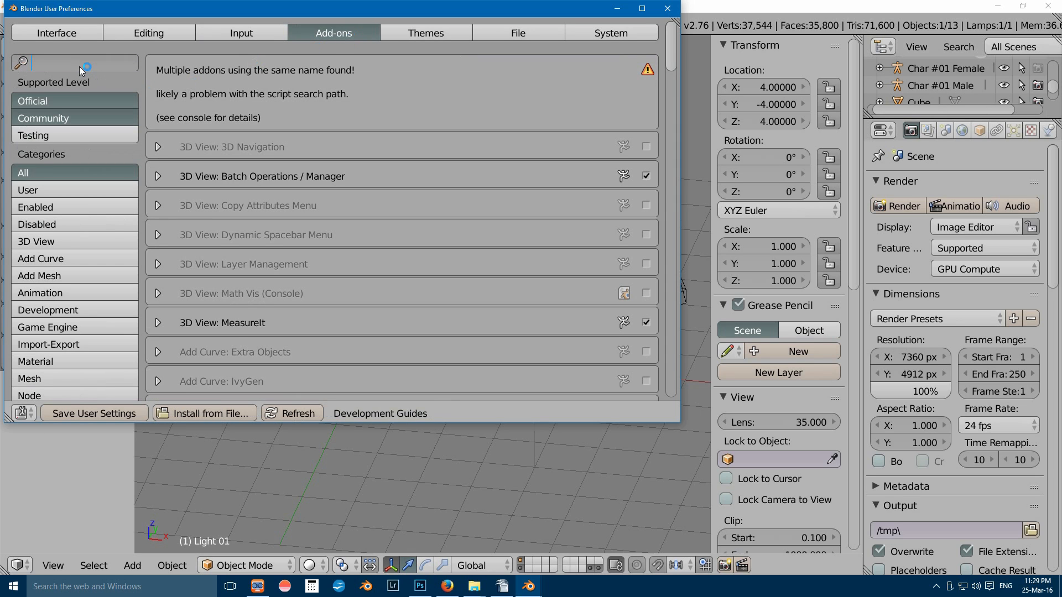
type("ima")
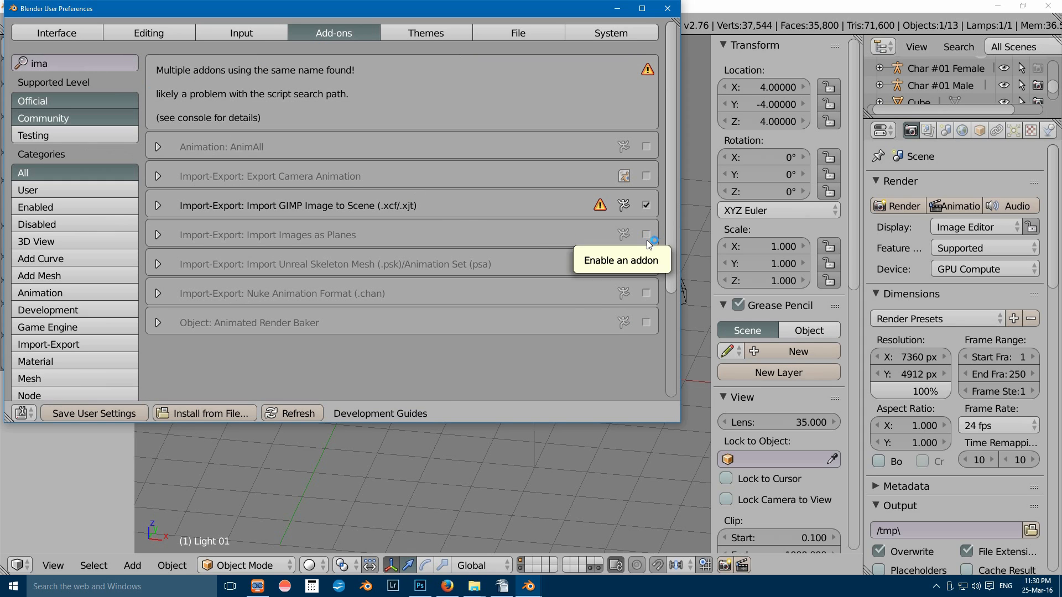
left_click(645, 234)
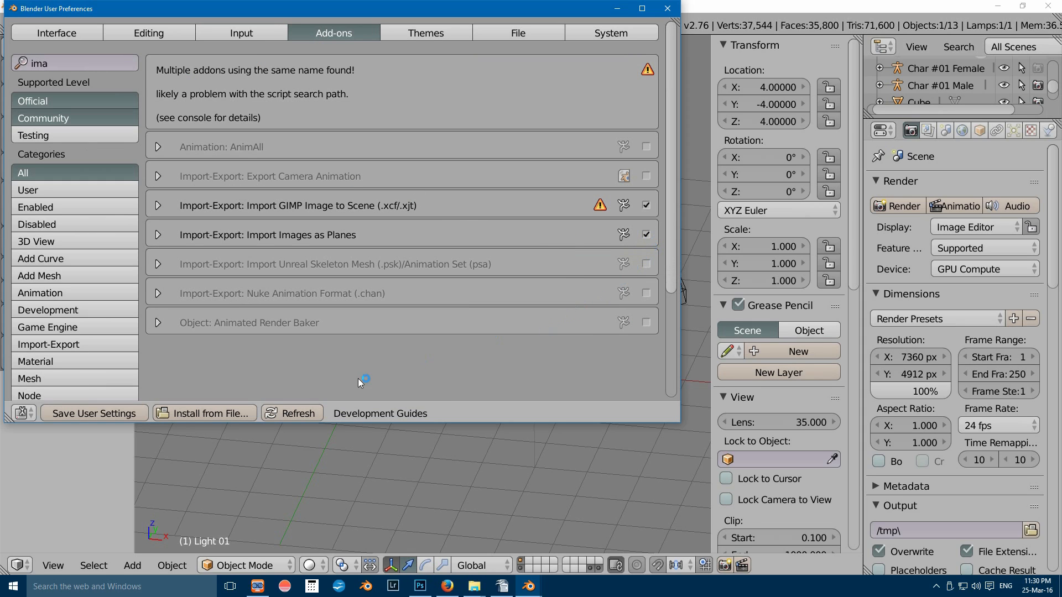
mouse_move(105, 425)
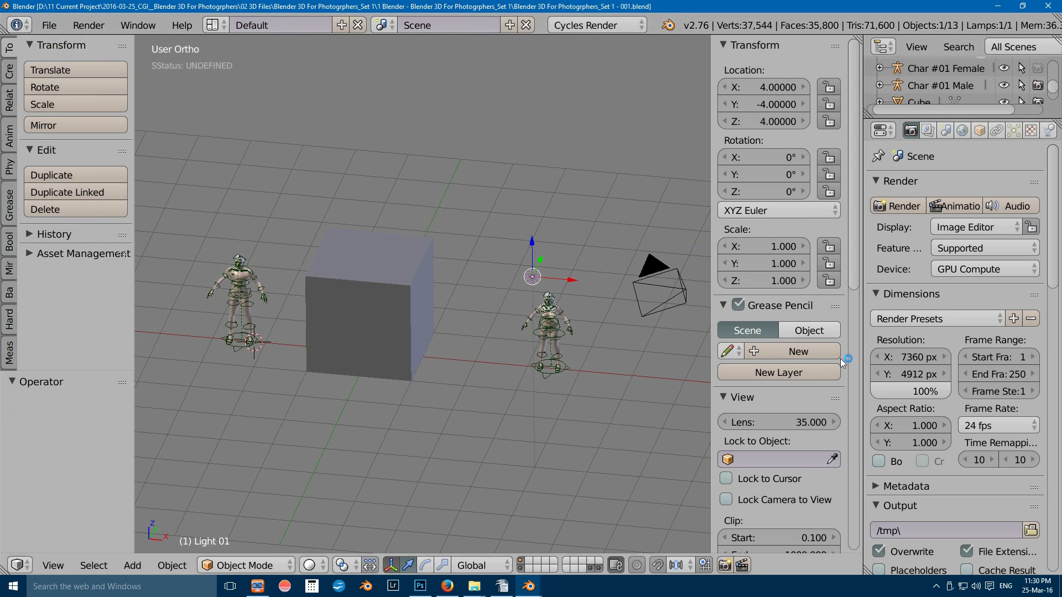
mouse_move(1039, 495)
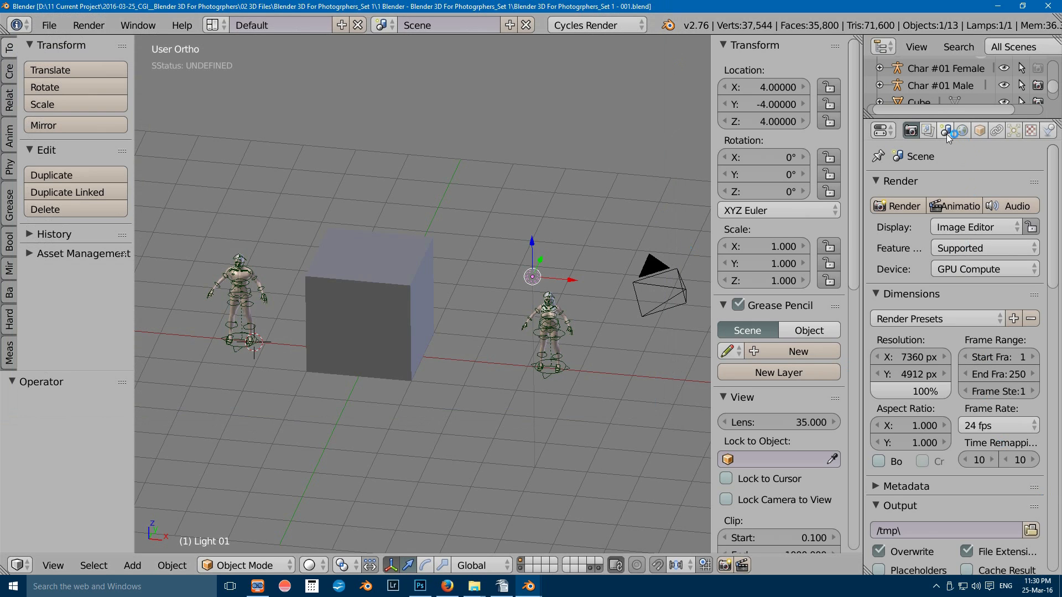
Step: Switch the scene's unit system to Metric in the Scene properties
left_click(945, 130)
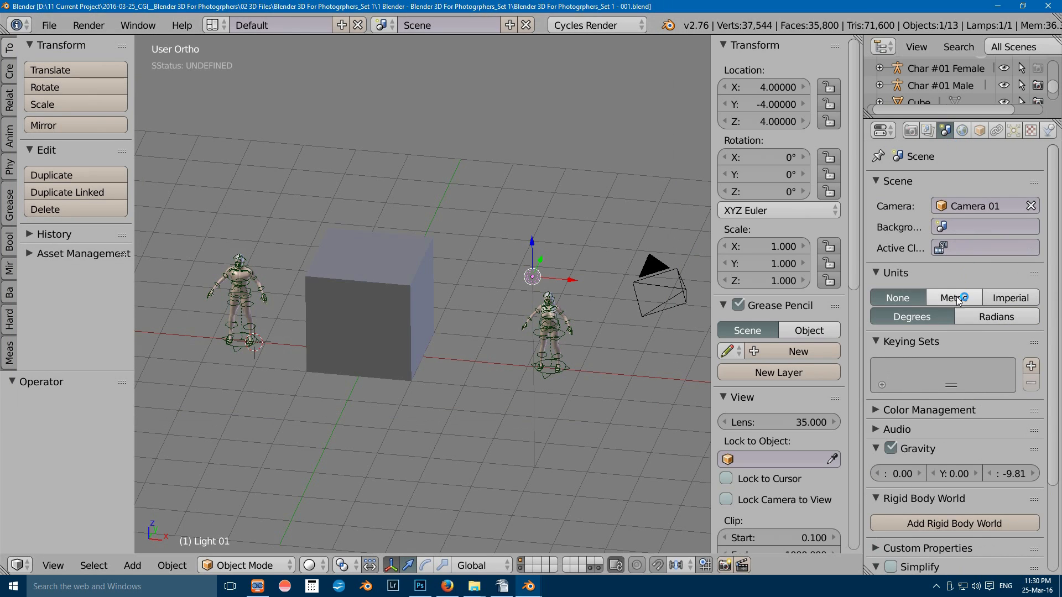
left_click(953, 297)
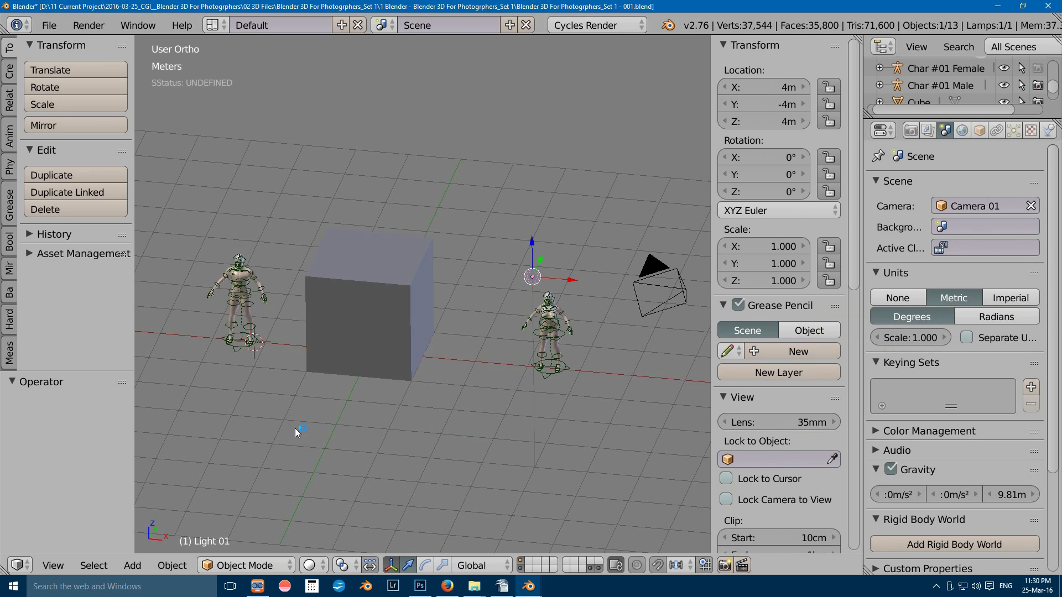
left_click(9, 351)
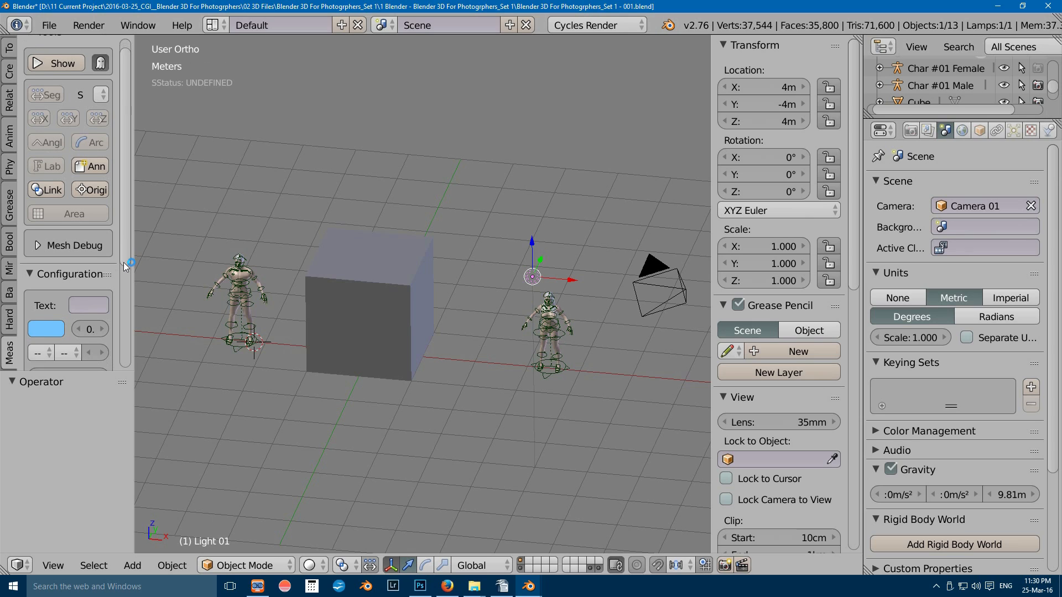
scroll("down", 3)
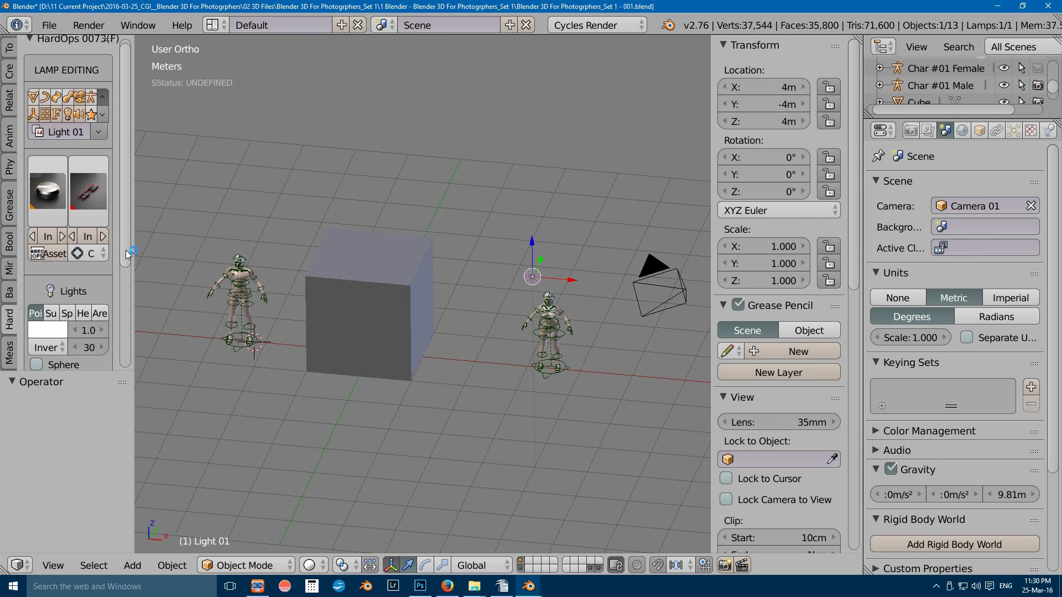
scroll("down", 3)
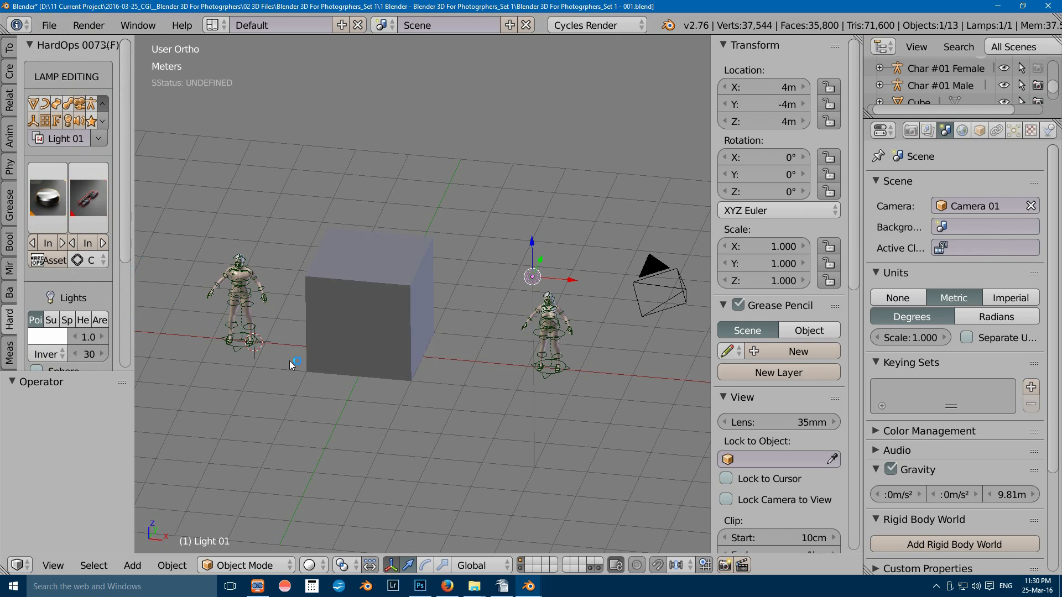
mouse_move(542, 493)
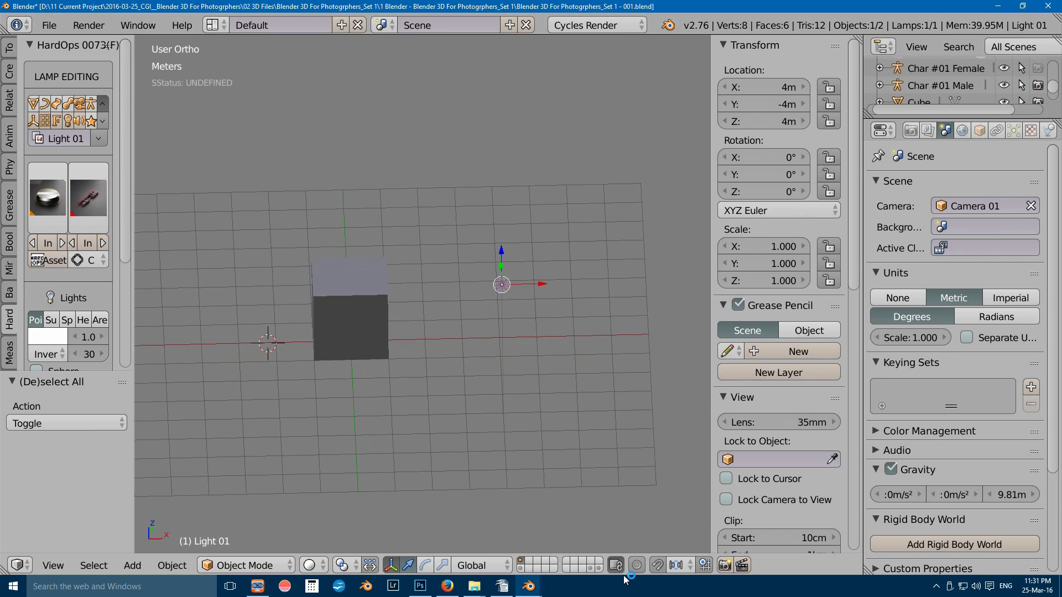
mouse_move(629, 579)
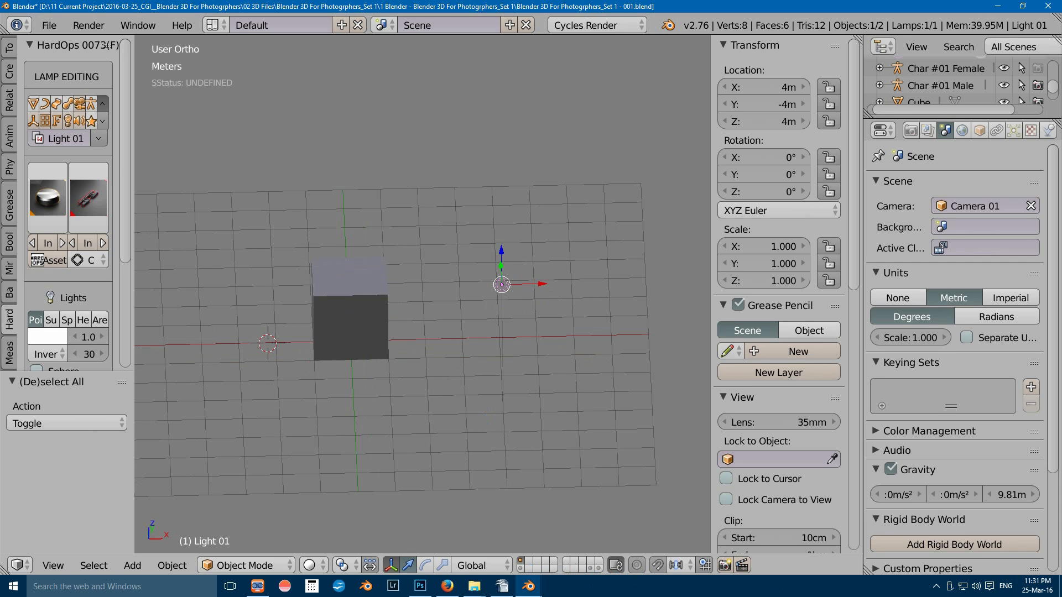